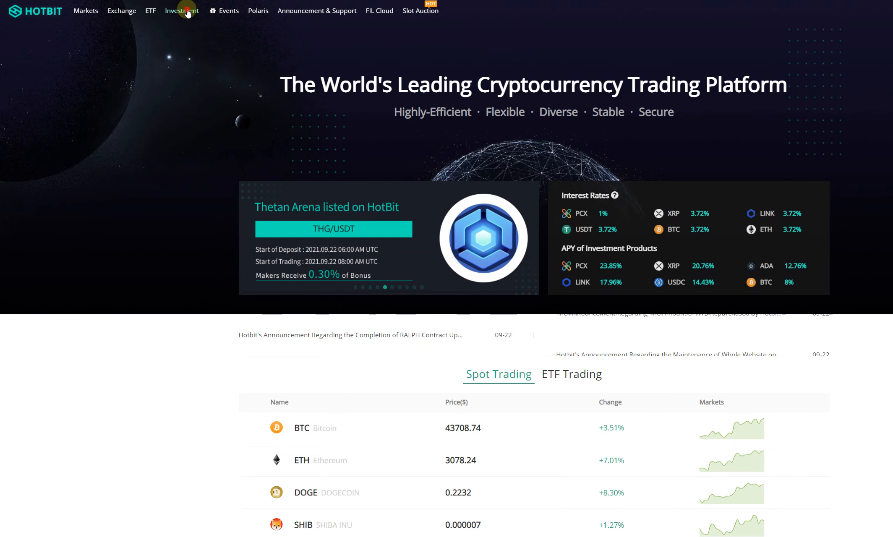
- Open the HotBank investment products page listing all 467 products from the top navigation
{"action": "left_click", "coordinate": [181, 10]}
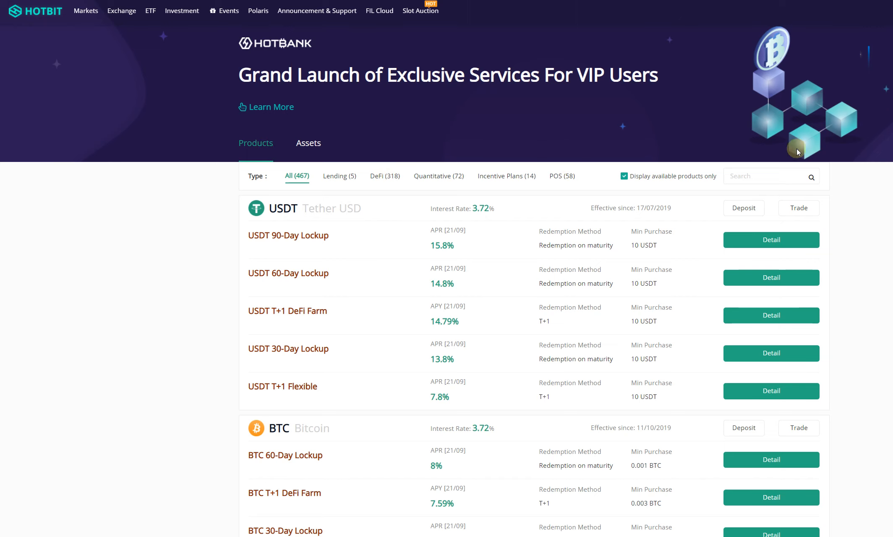
{"action": "scroll", "scroll_direction": "down", "scroll_amount": 3}
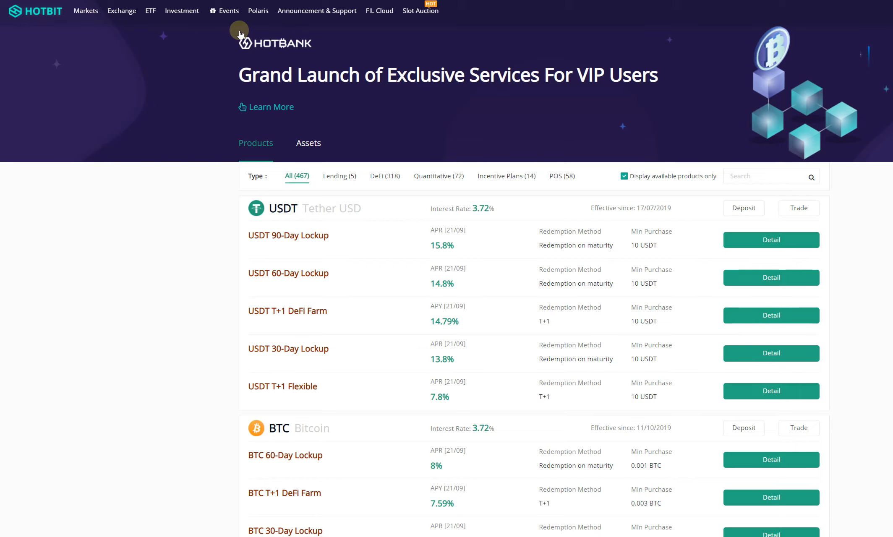
{"action": "mouse_move", "coordinate": [686, 30]}
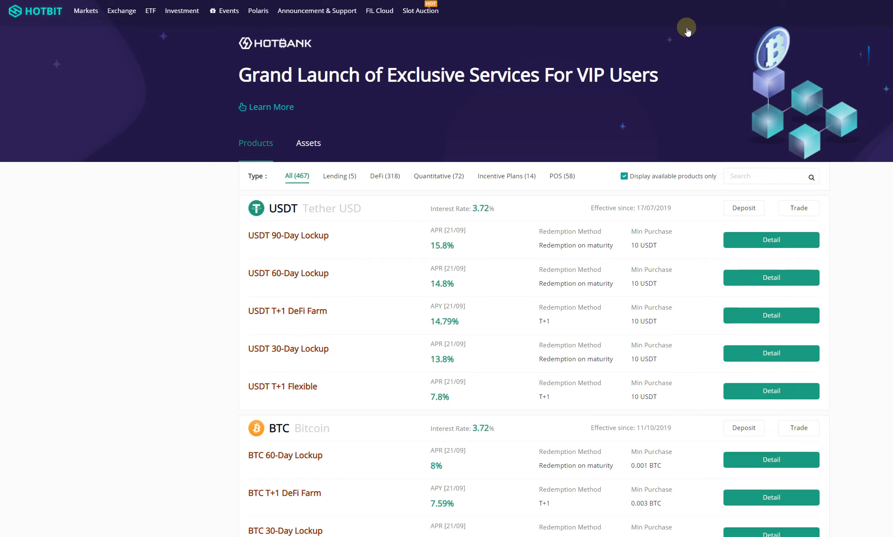
{"action": "mouse_move", "coordinate": [619, 290]}
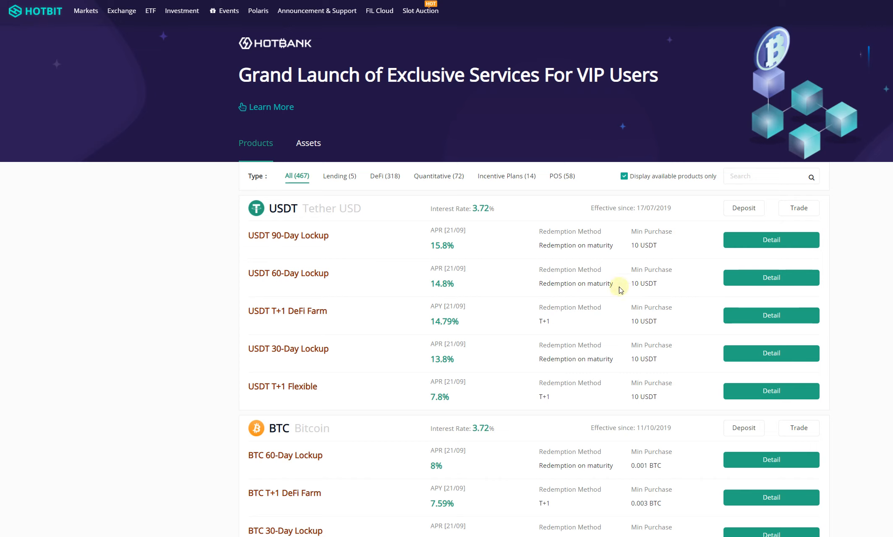
{"action": "left_click", "coordinate": [339, 176]}
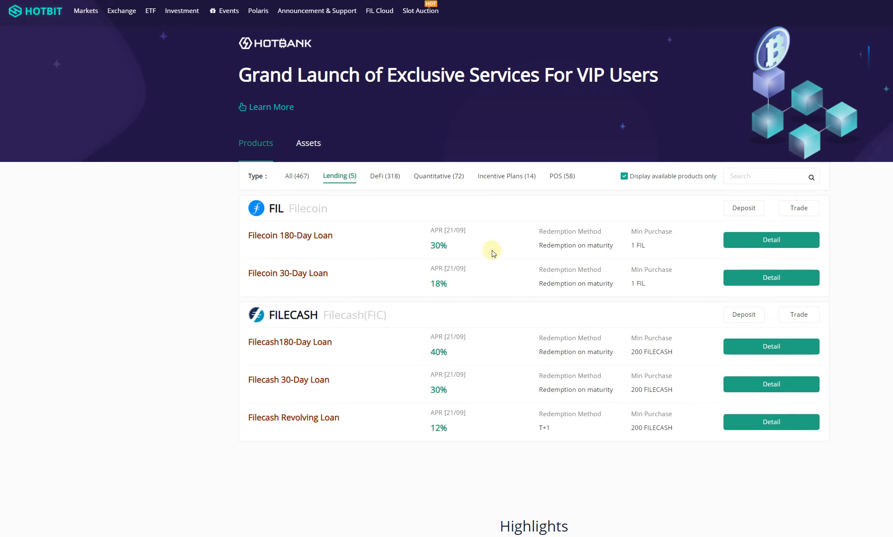
{"action": "left_click", "coordinate": [438, 176]}
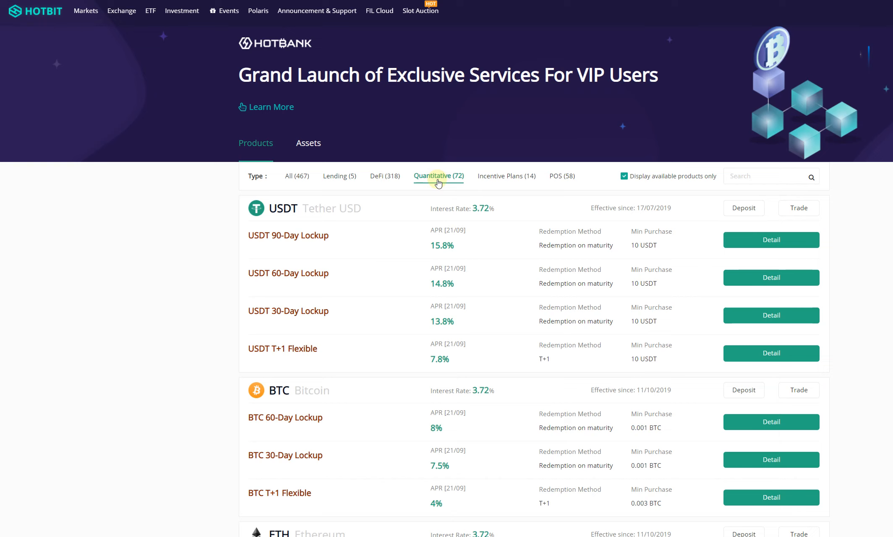
{"action": "scroll", "scroll_direction": "down", "scroll_amount": 3}
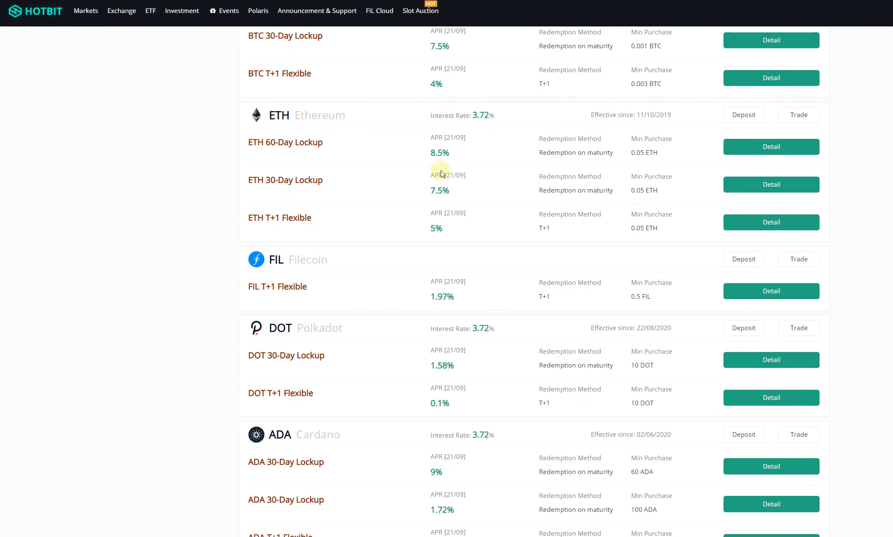
{"action": "scroll", "scroll_direction": "down", "scroll_amount": 3}
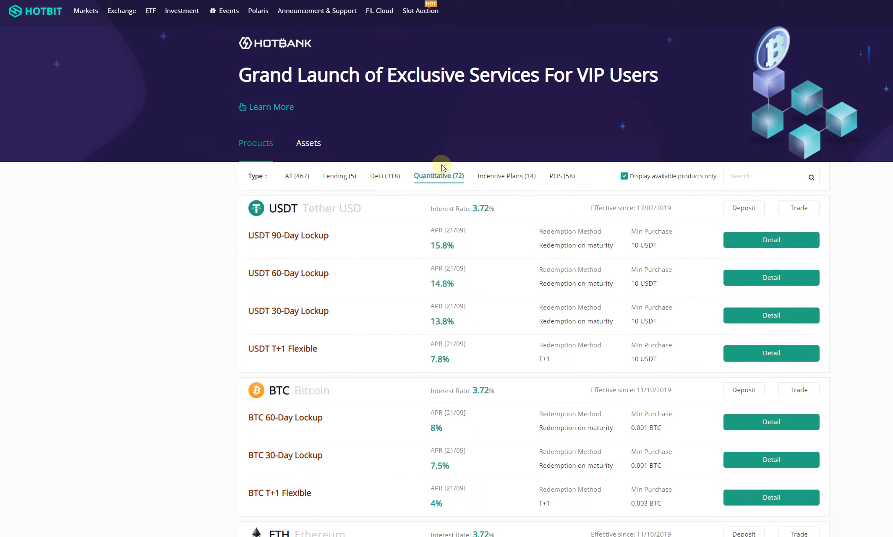
{"action": "scroll", "scroll_direction": "down", "scroll_amount": 3}
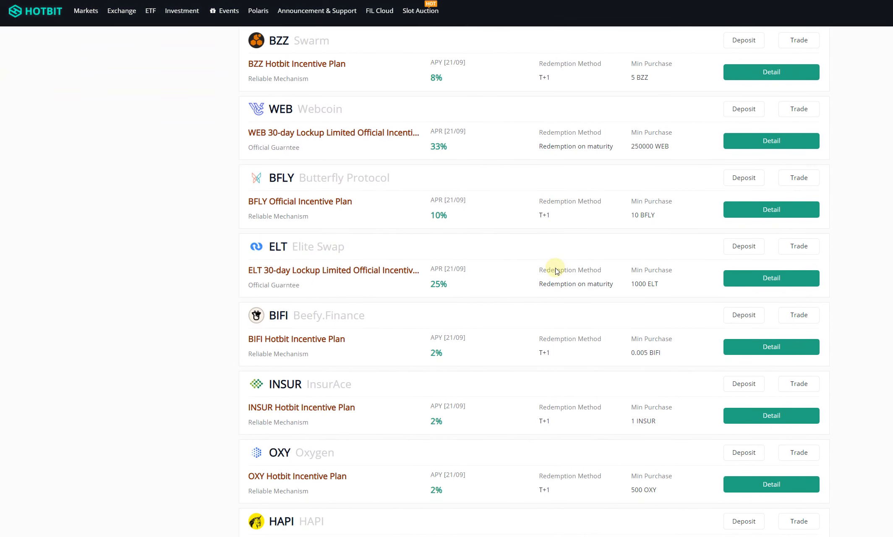
{"action": "scroll", "scroll_direction": "down", "scroll_amount": 3}
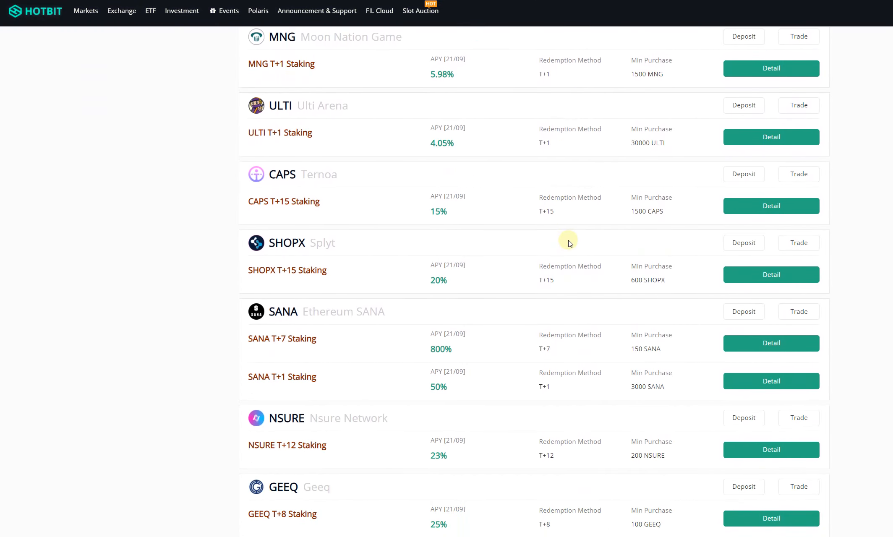
{"action": "scroll", "scroll_direction": "down", "scroll_amount": 3}
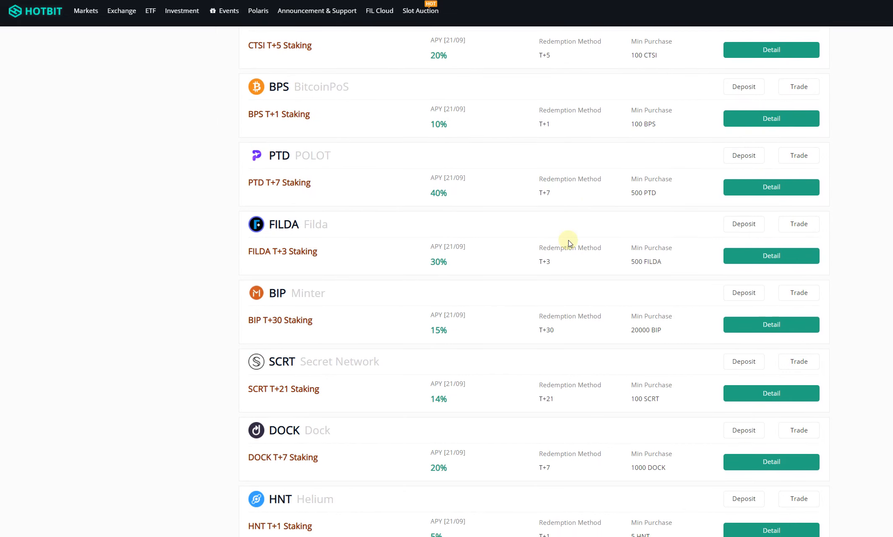
{"action": "scroll", "scroll_direction": "down", "scroll_amount": 3}
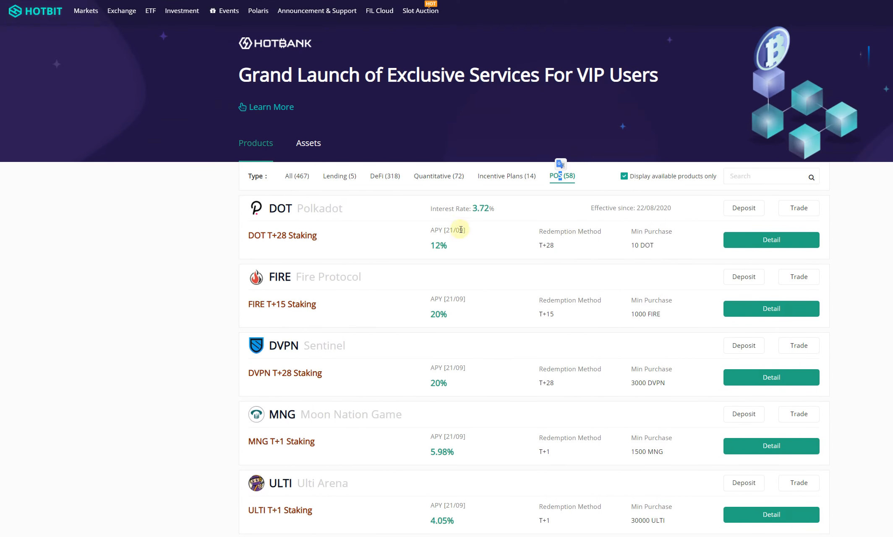
{"action": "left_click", "coordinate": [295, 175]}
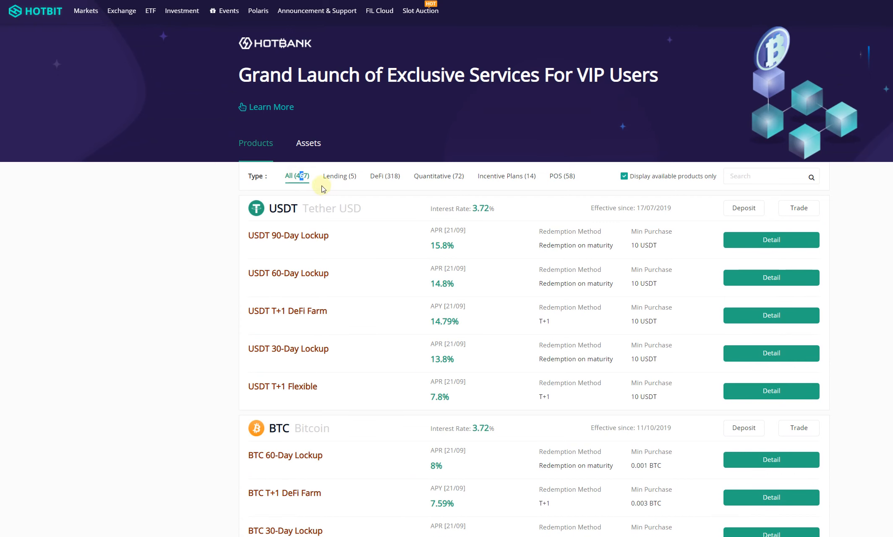